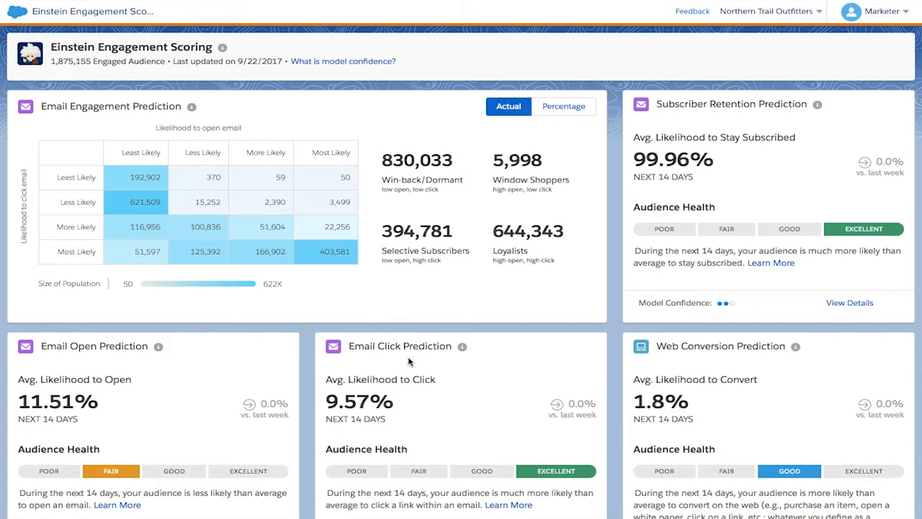
pyautogui.moveTo(411, 308)
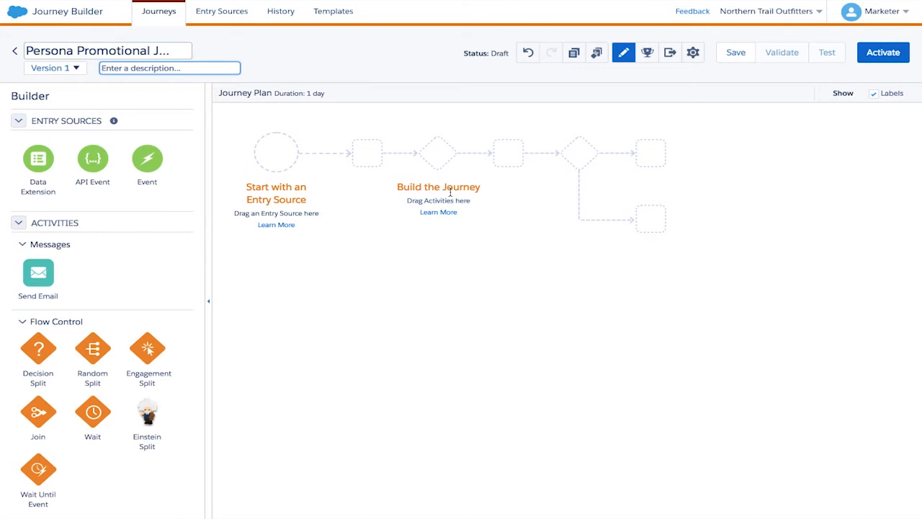
pyautogui.moveTo(66, 160)
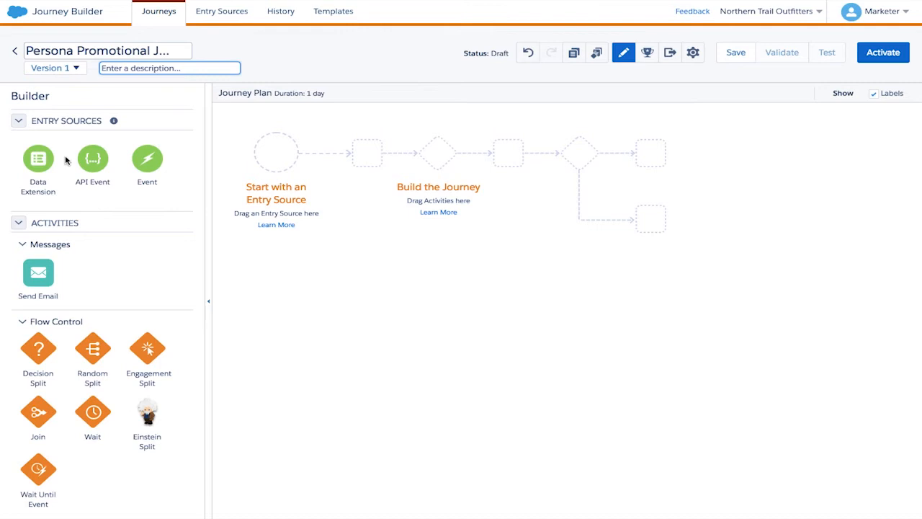
# Start the Persona Promotional journey from a Data Extension entry source dragged onto the canvas.
pyautogui.moveTo(38, 158); pyautogui.dragTo(277, 151)
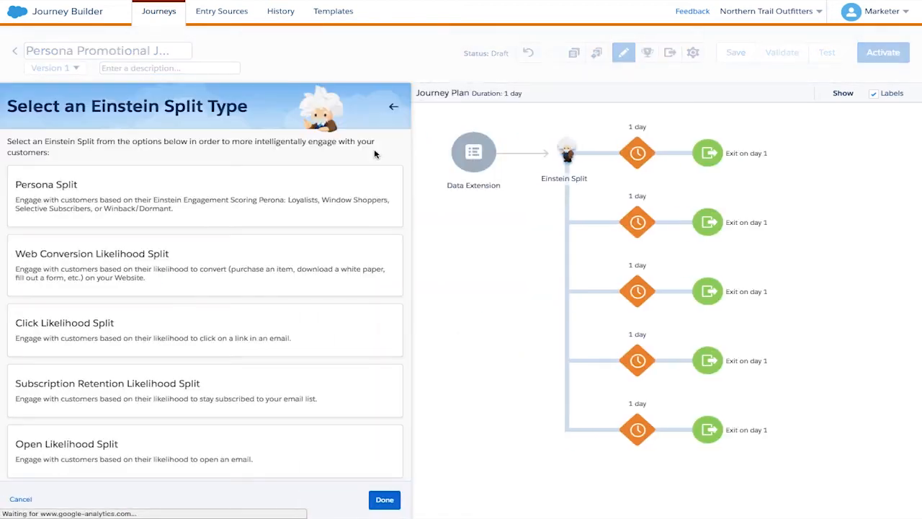
# Make the Einstein Split a Persona Split with Loyalists, Selective Shoppers, Window Shoppers, Winback/Dormant and remainder branches.
pyautogui.click(205, 196)
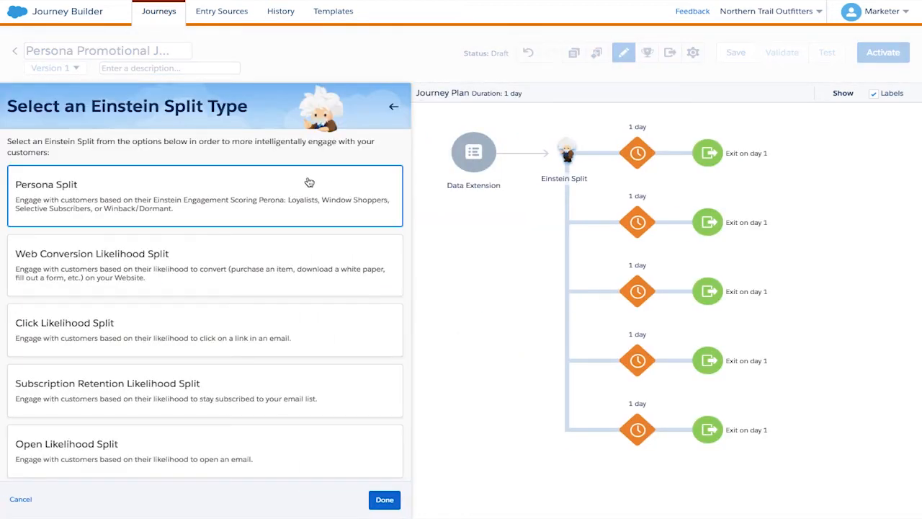
pyautogui.click(291, 244)
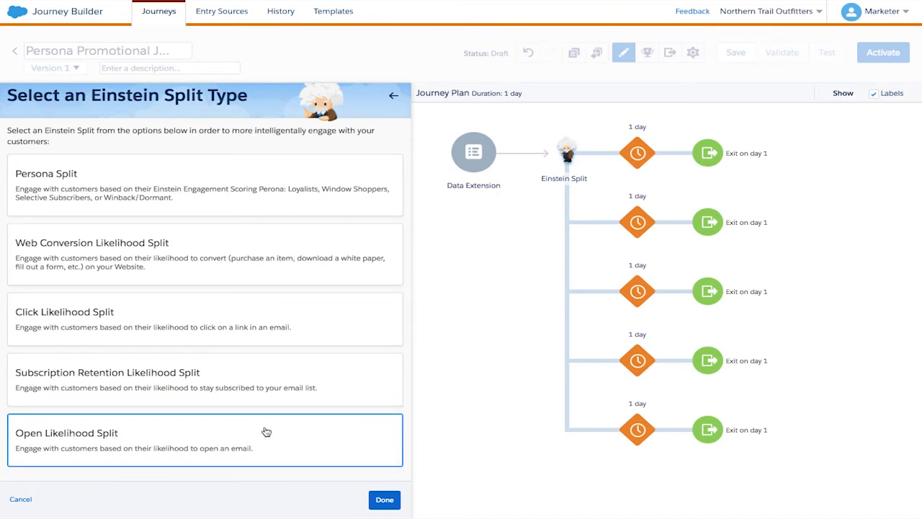
pyautogui.click(204, 185)
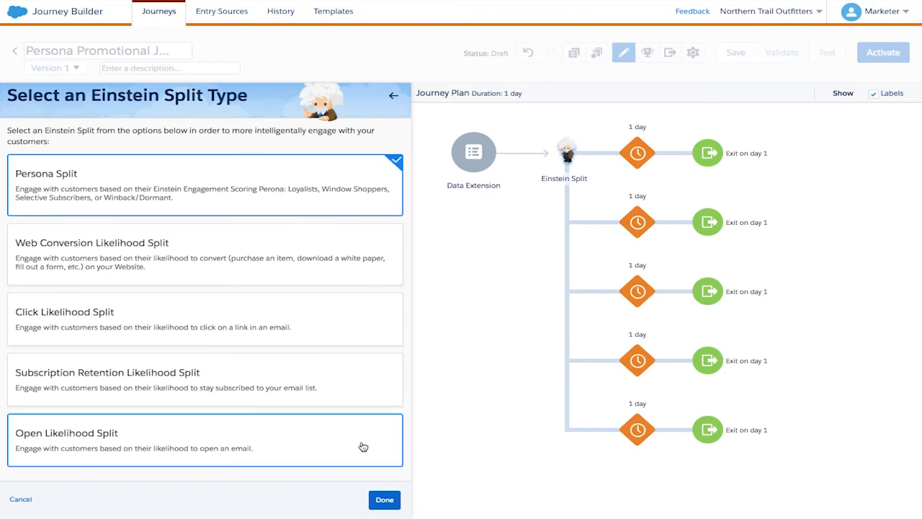
pyautogui.click(383, 498)
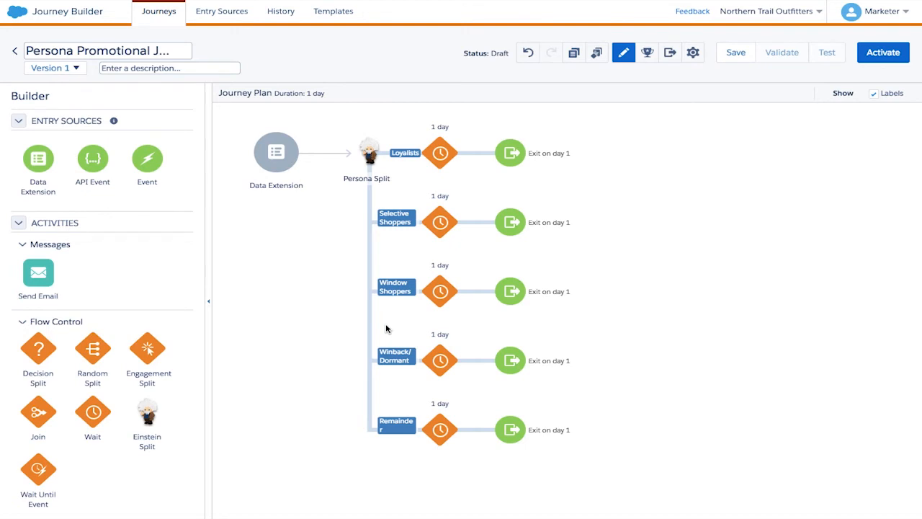